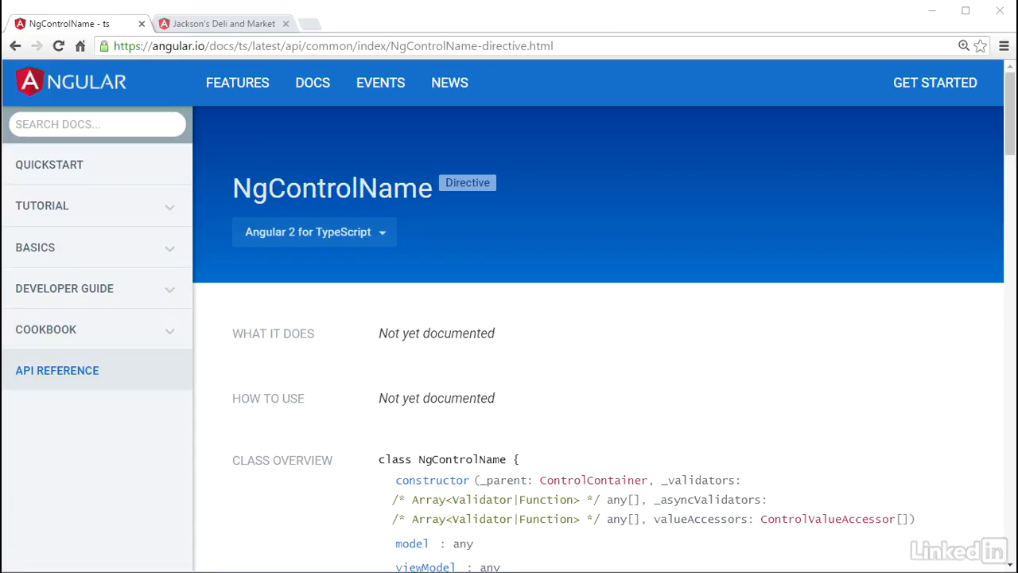
# Scroll the NgControlName API page to read its selectors and inputs
pyautogui.scroll(-3)
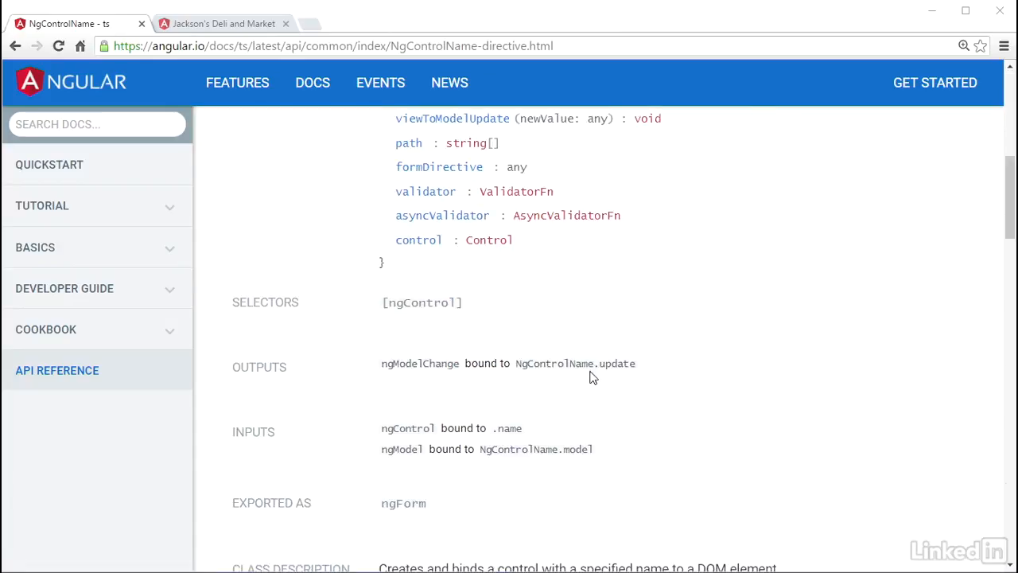
pyautogui.moveTo(819, 411)
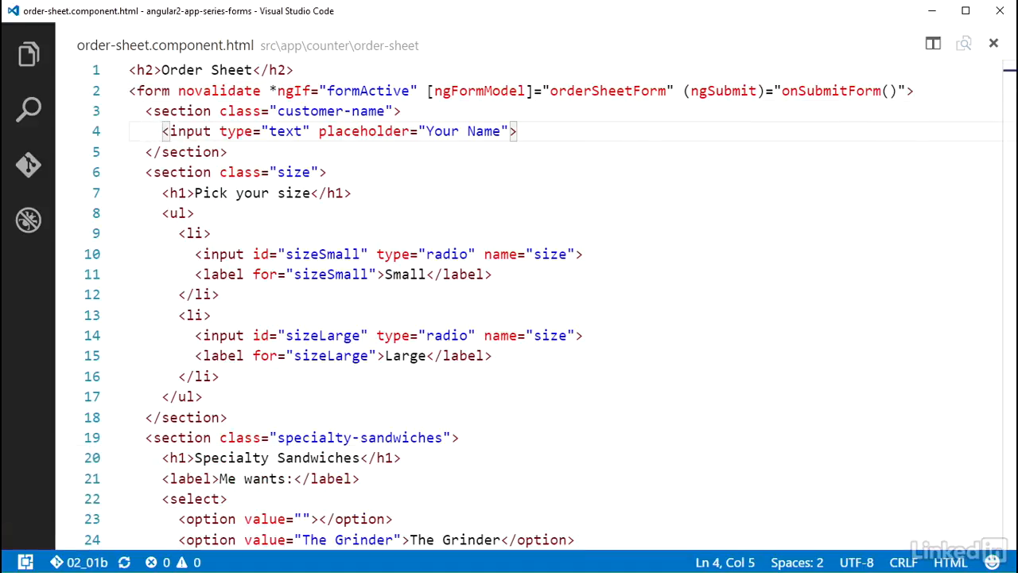
# Give the Your Name input ngControl="customerName", then extend the value to customerNameToUse
pyautogui.click(426, 131)
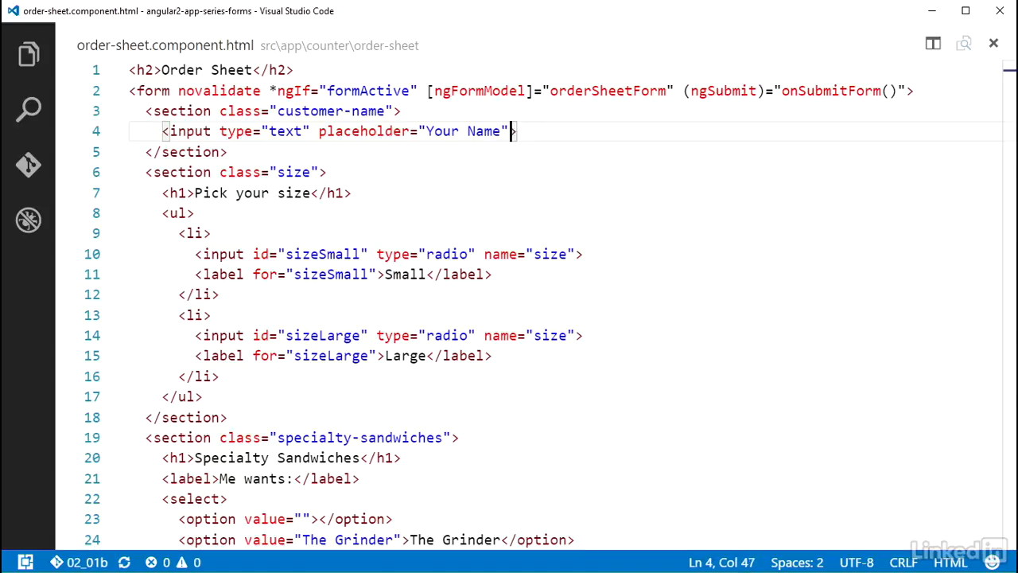
pyautogui.write('ngControl')
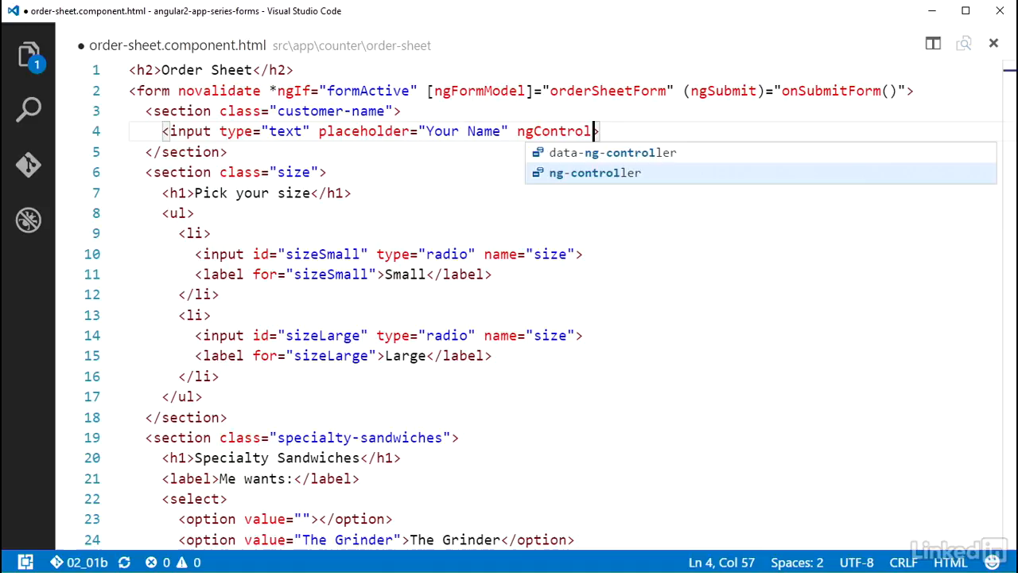
pyautogui.write('="customerName"')
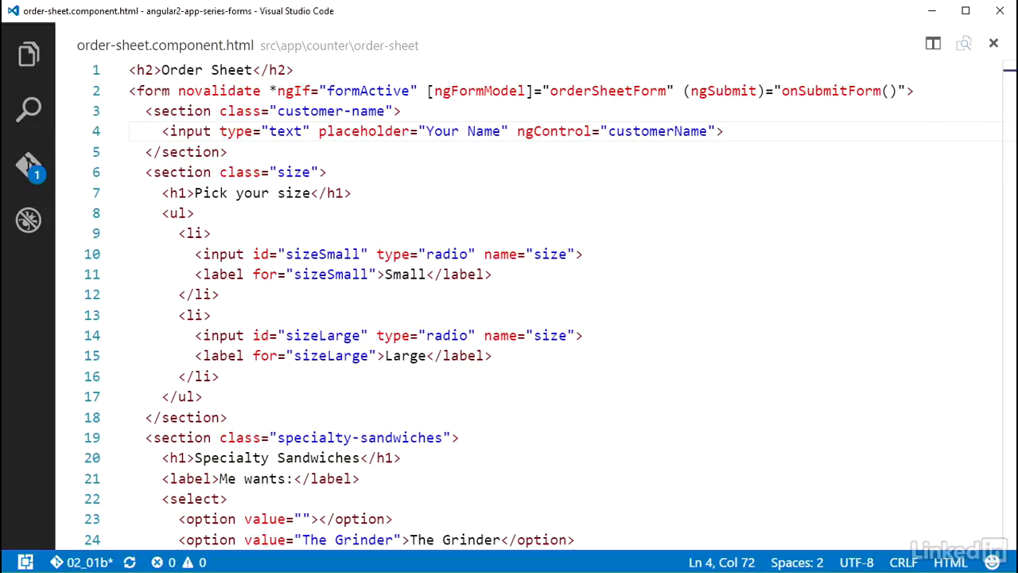
pyautogui.click(719, 130)
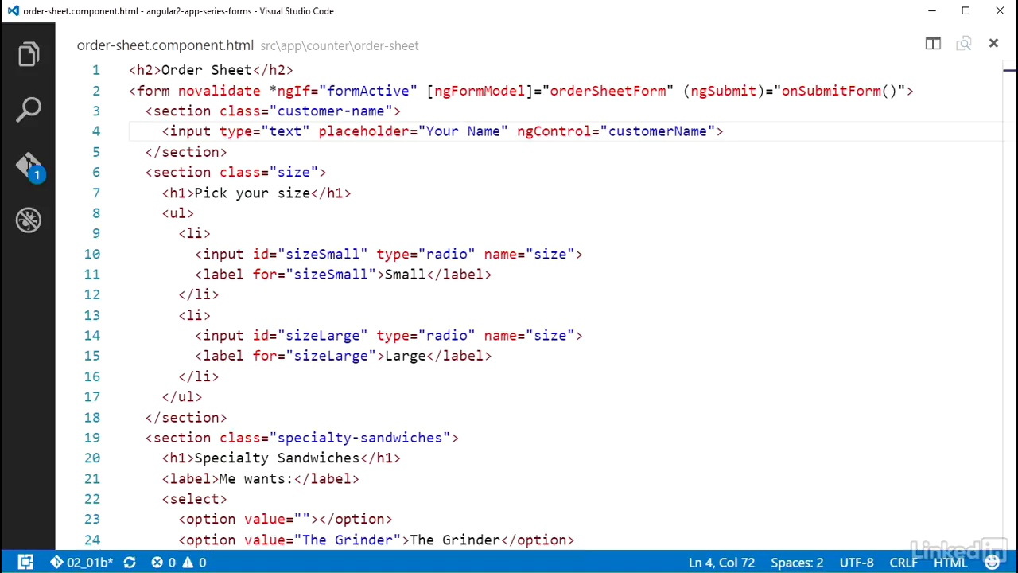
pyautogui.write('T')
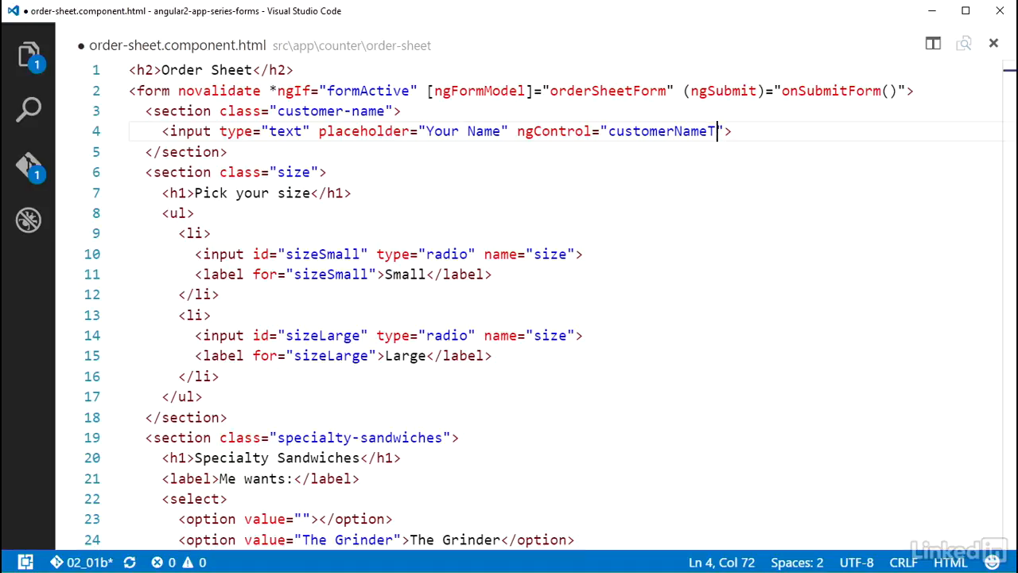
pyautogui.write('oUse')
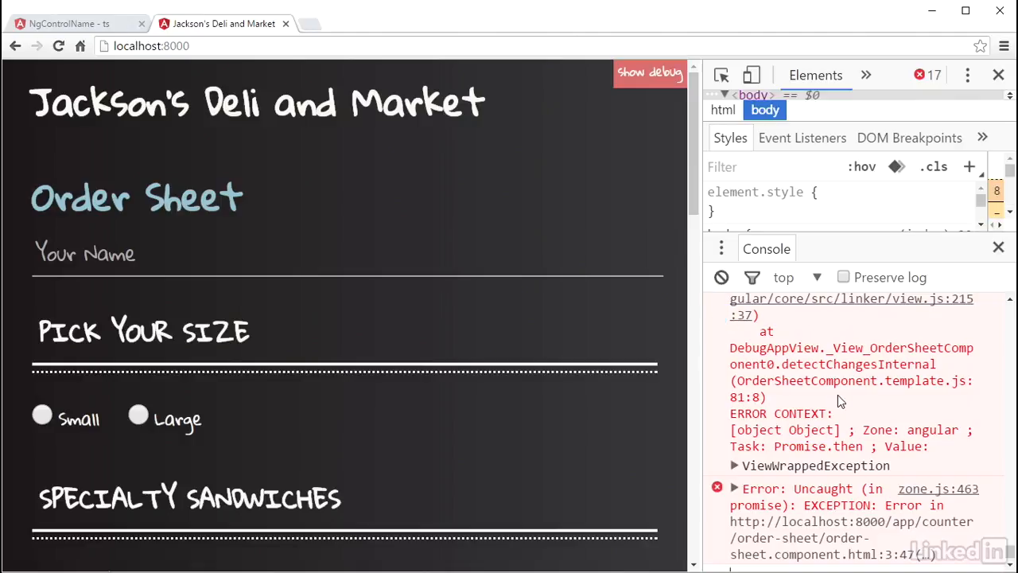
# Scroll through the console errors about the missing customerNameToUse control
pyautogui.scroll(-3)
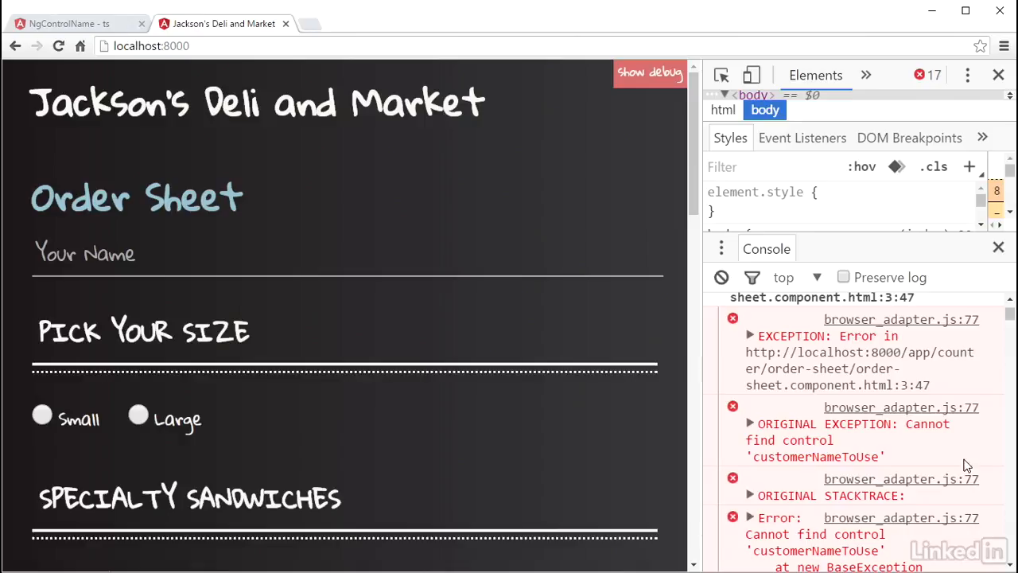
pyautogui.moveTo(898, 464)
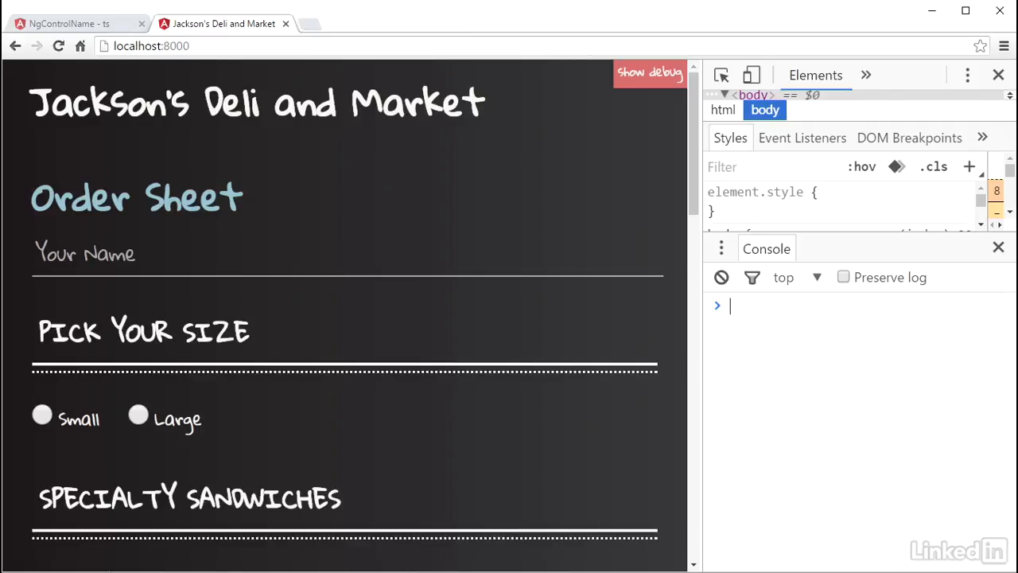
# Show the debug panel, enter 'Justin' in Your Name, clear it, and move down to Weird Requests
pyautogui.click(649, 74)
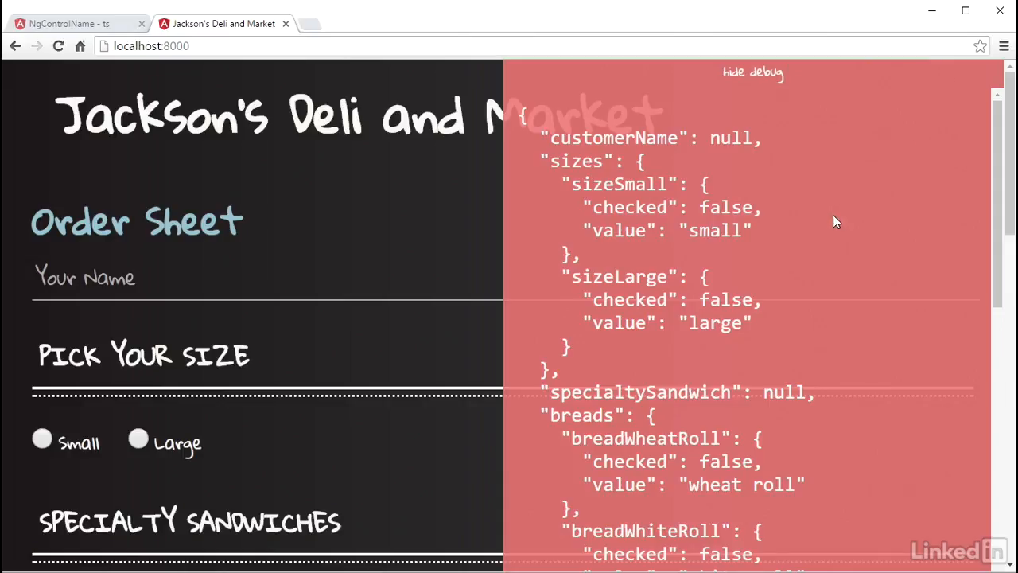
pyautogui.doubleClick(730, 136)
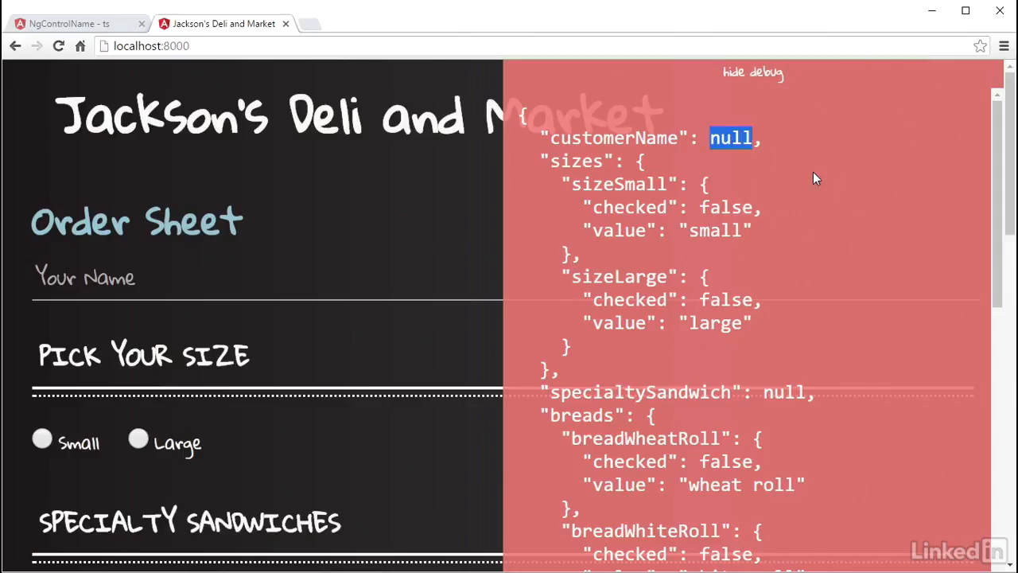
pyautogui.write('Justin')
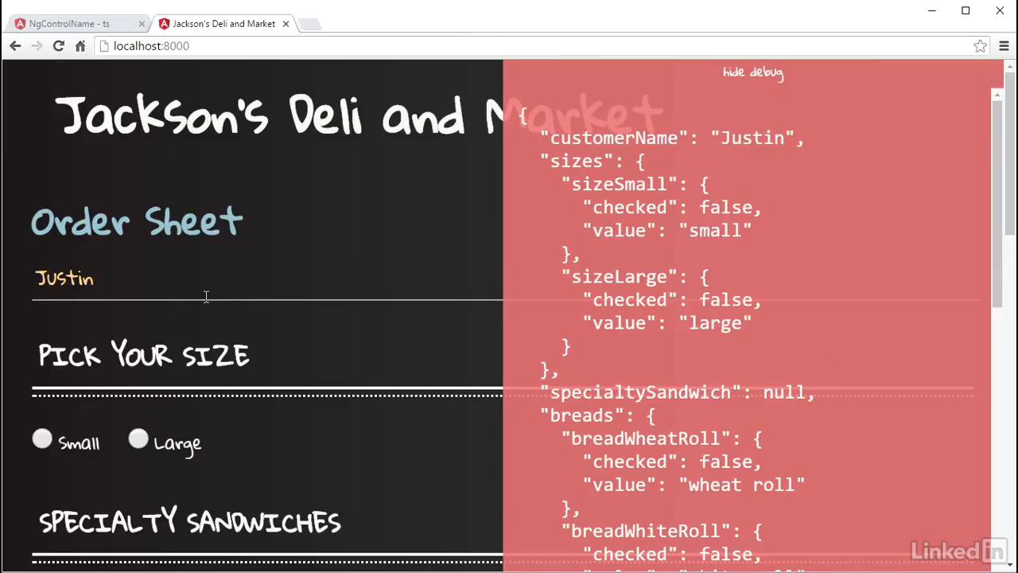
pyautogui.click(93, 278)
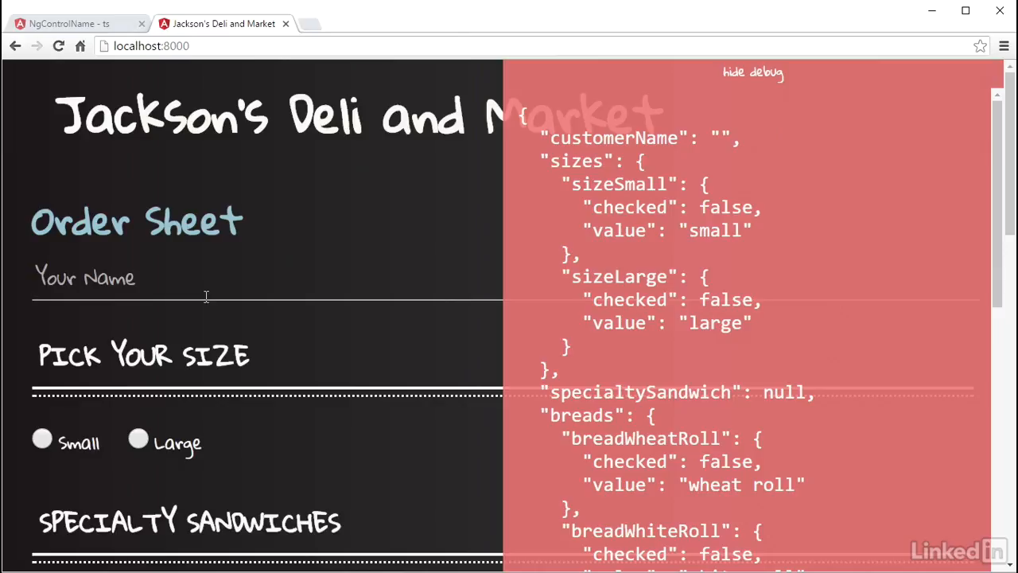
pyautogui.moveTo(252, 313)
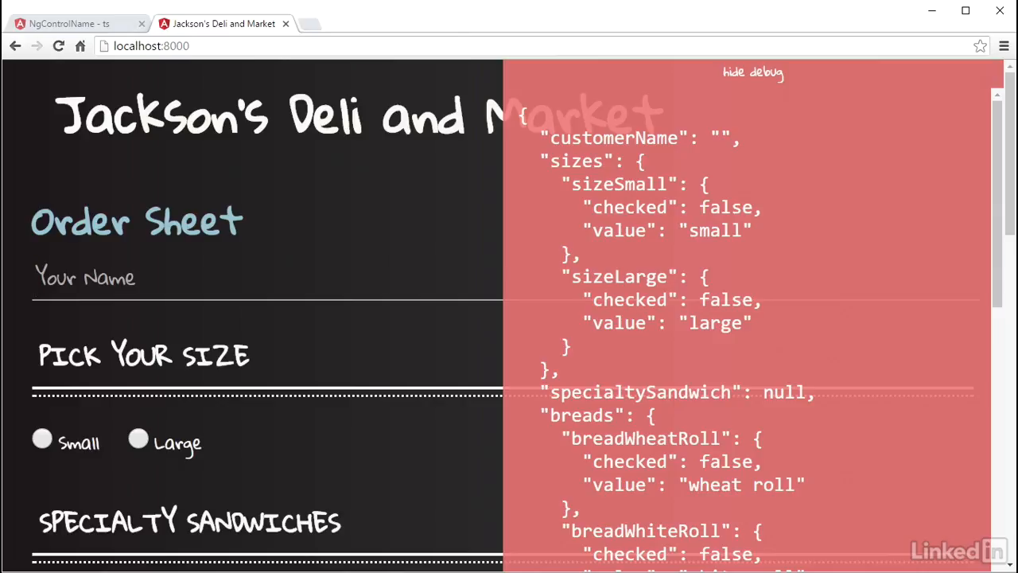
pyautogui.click(86, 277)
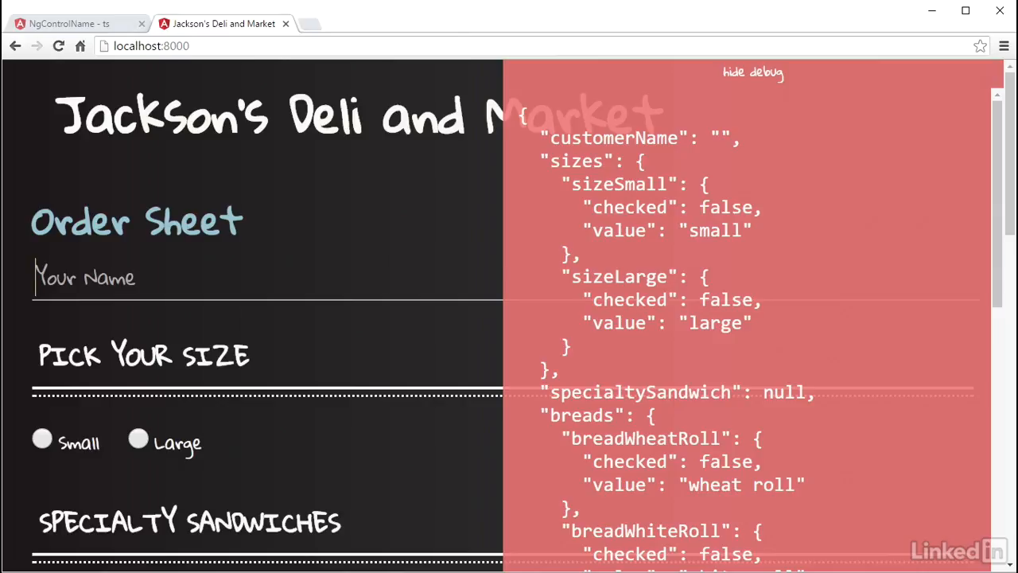
pyautogui.scroll(-3)
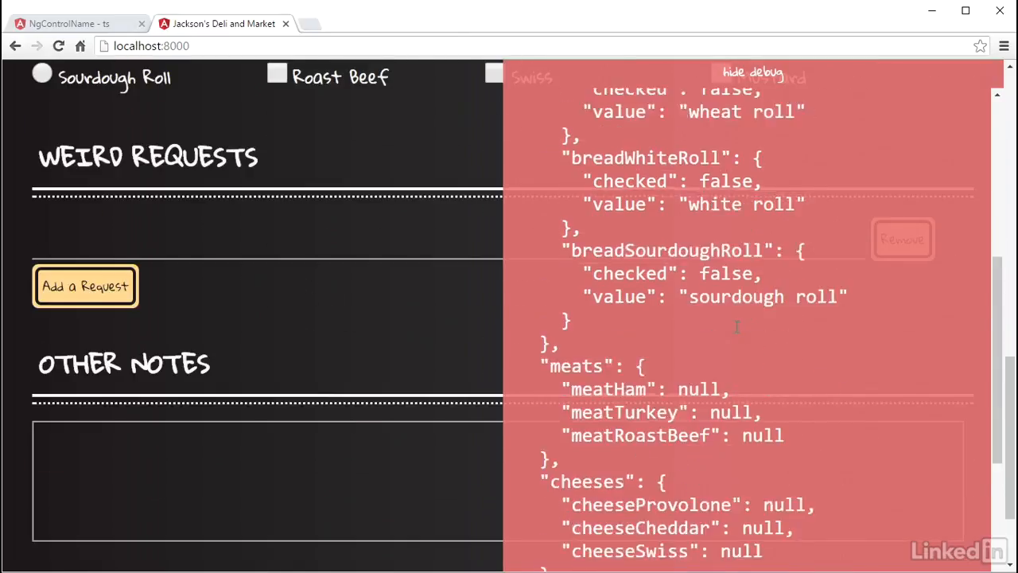
pyautogui.scroll(-3)
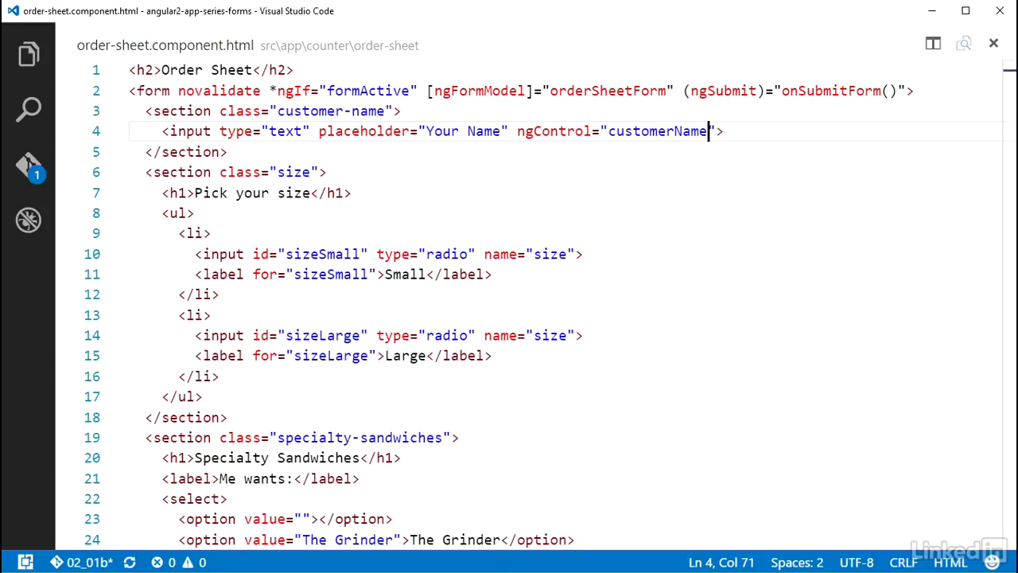
# Add ngControlGroup="weirdRequests" to the weird-requests list element
pyautogui.scroll(-3)
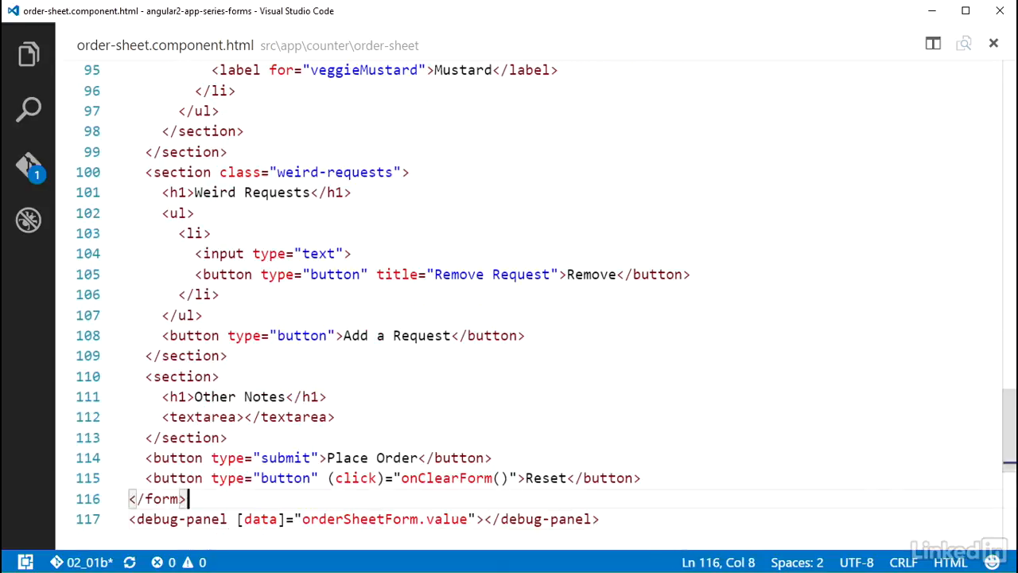
pyautogui.click(195, 213)
pyautogui.write(' n')
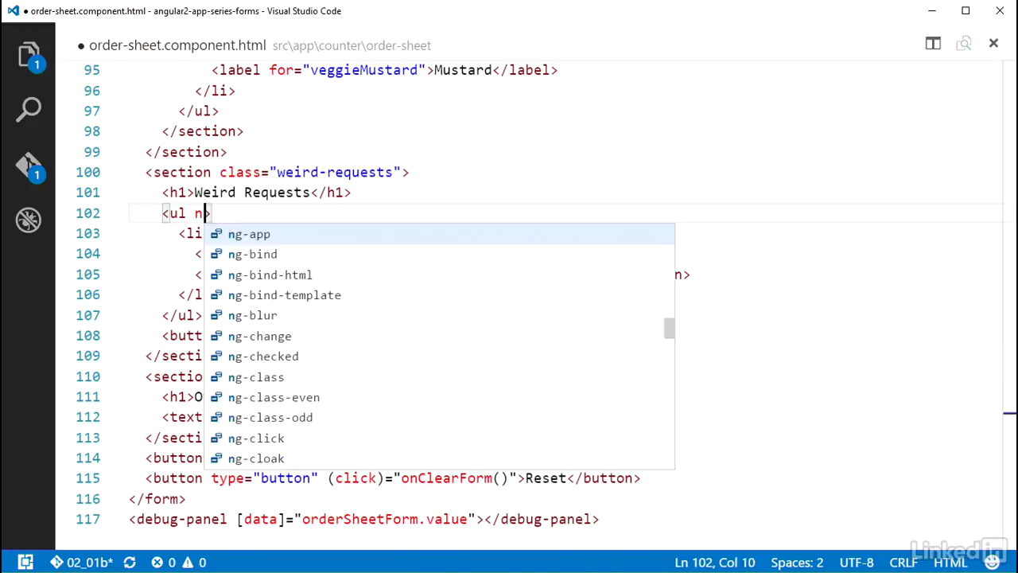
pyautogui.write('gControlGroup="')
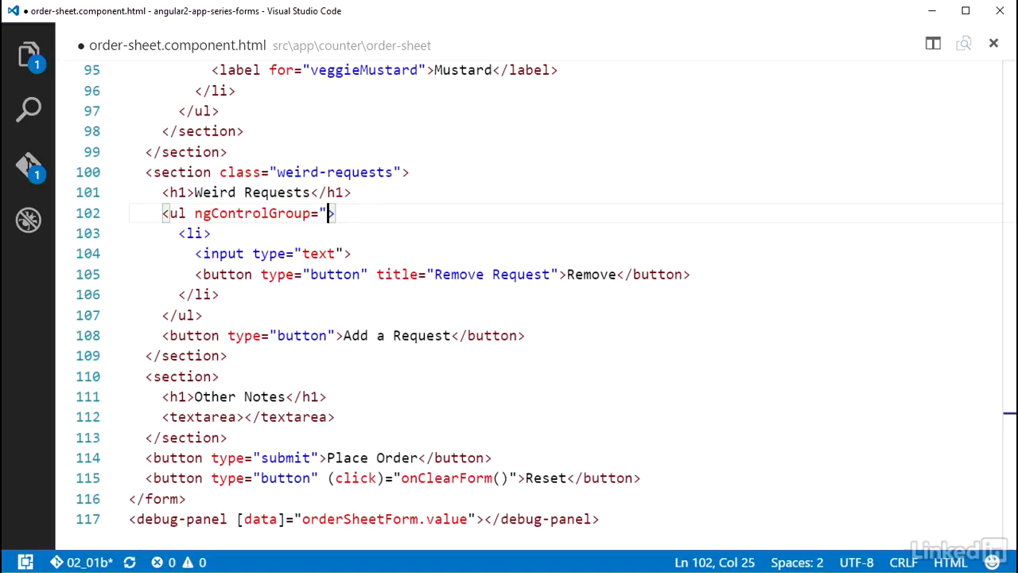
pyautogui.write('weirdRequests')
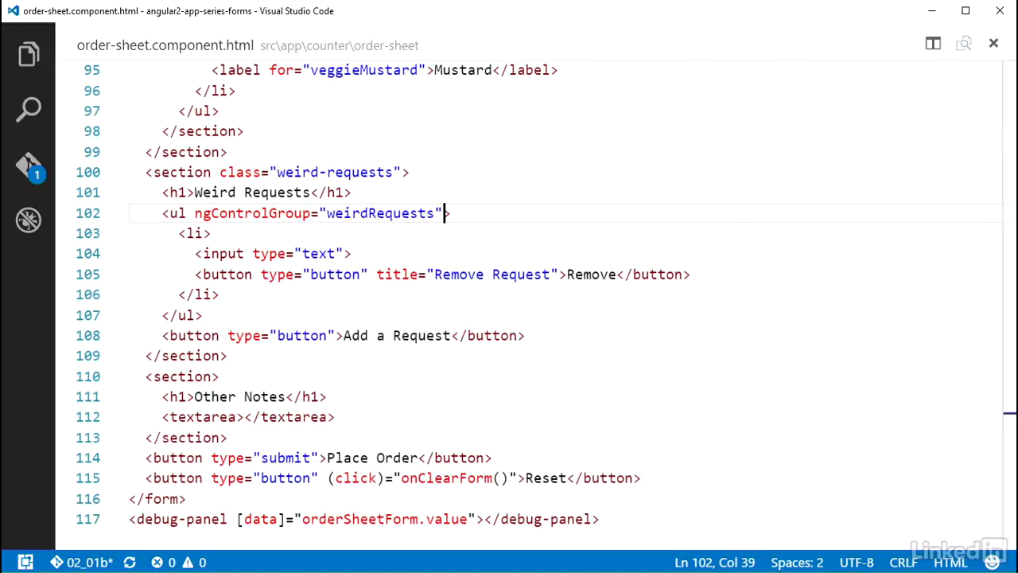
# Add *ngFor="let item of weirdRequestsControls.controls" to the list item
pyautogui.write('*ng')
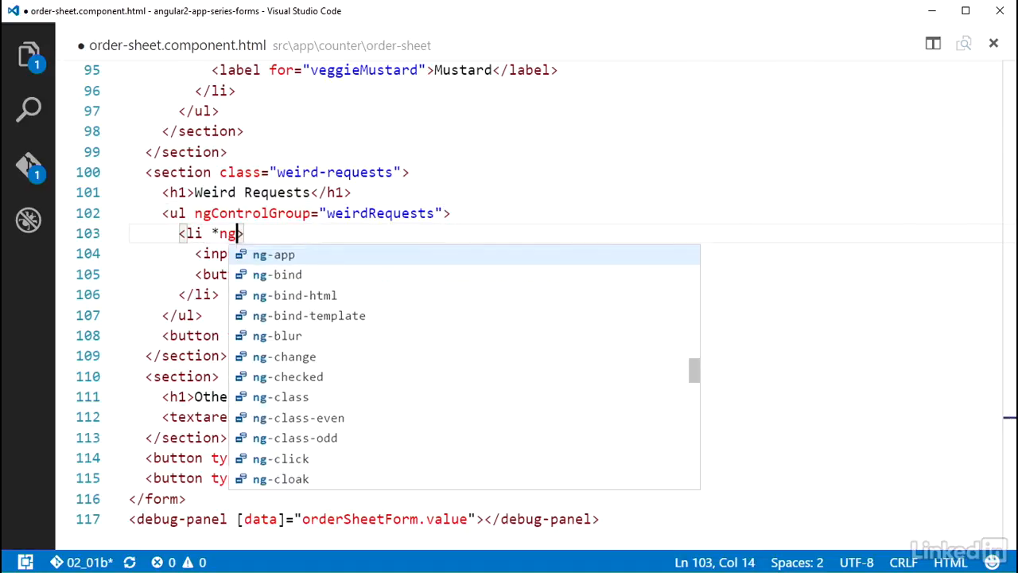
pyautogui.write('For="let item o')
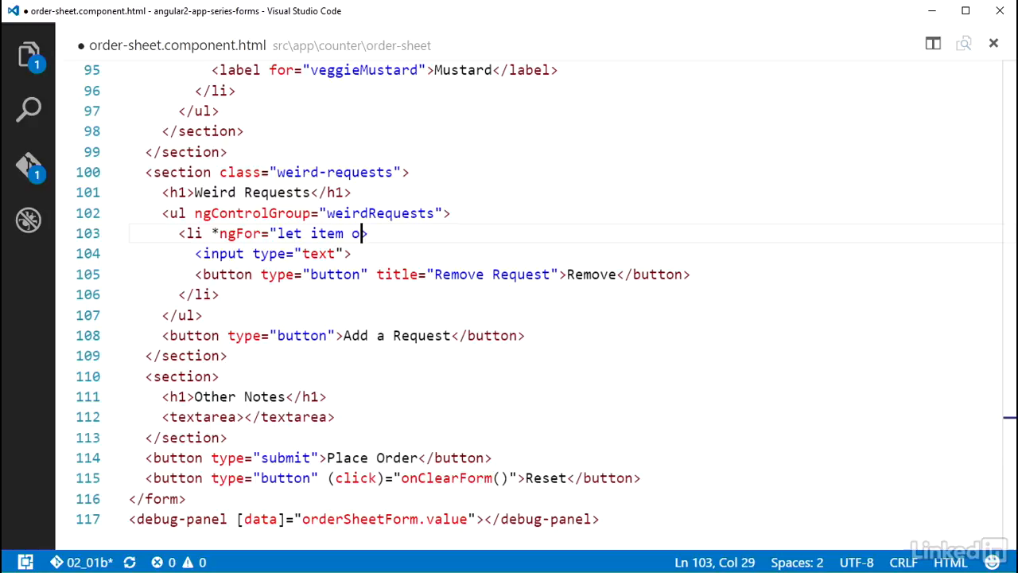
pyautogui.write('f')
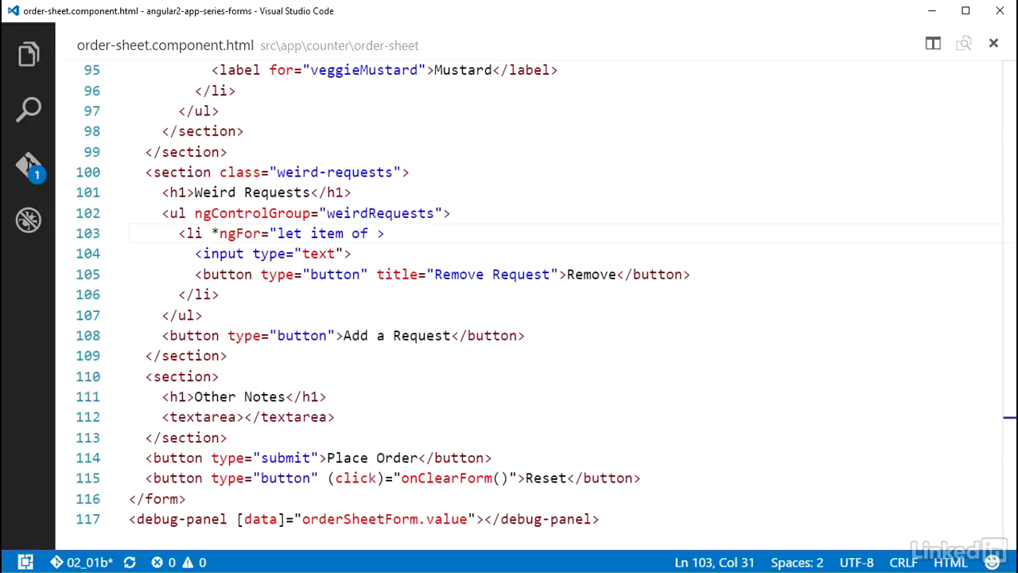
pyautogui.write('weirdR')
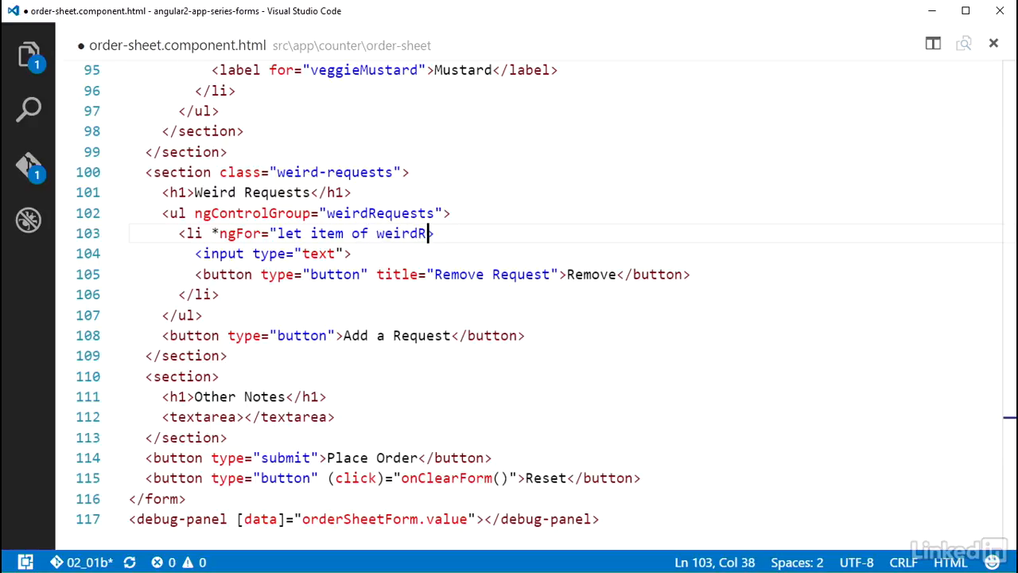
pyautogui.write('equests>')
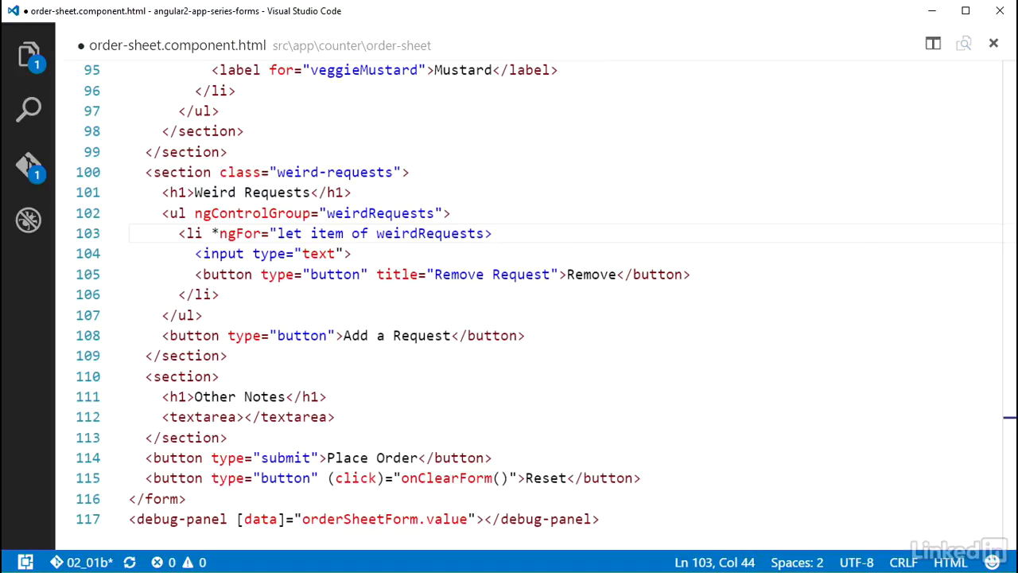
pyautogui.write('Controls')
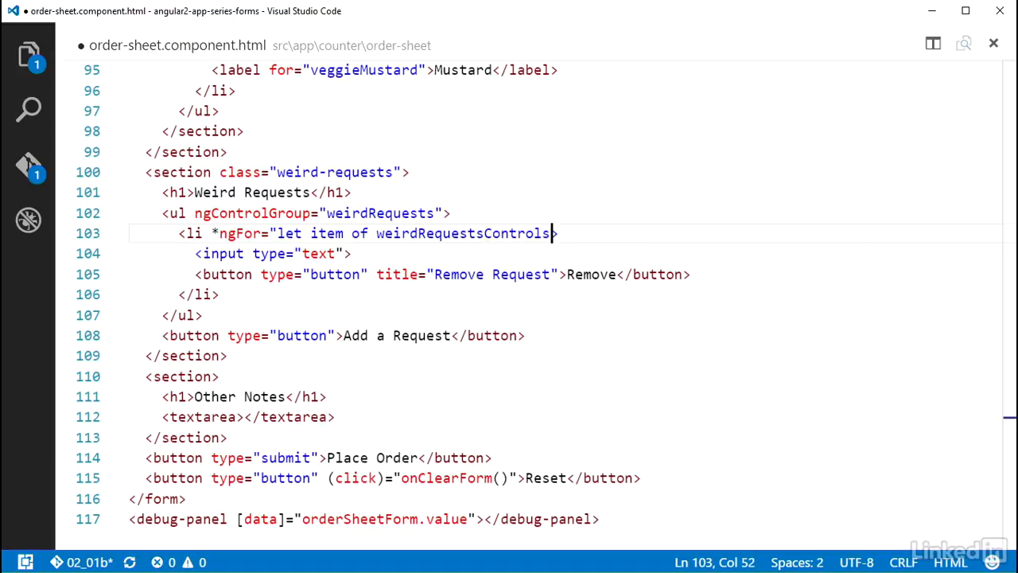
pyautogui.write('.controls">')
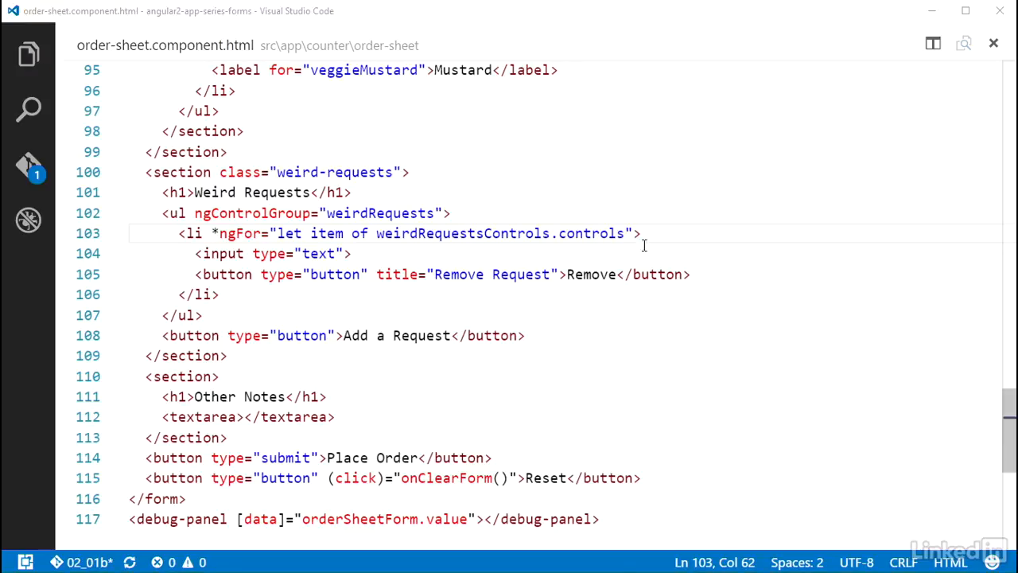
pyautogui.doubleClick(591, 232)
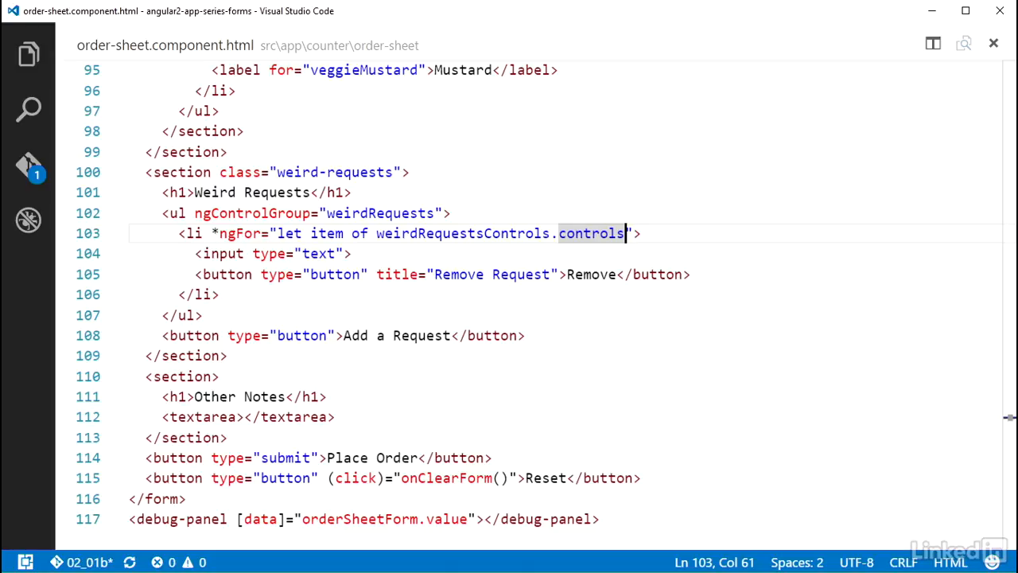
# Expose index i in the ngFor and bind each request input with ngControl="{{i}}"
pyautogui.write('; let i = index')
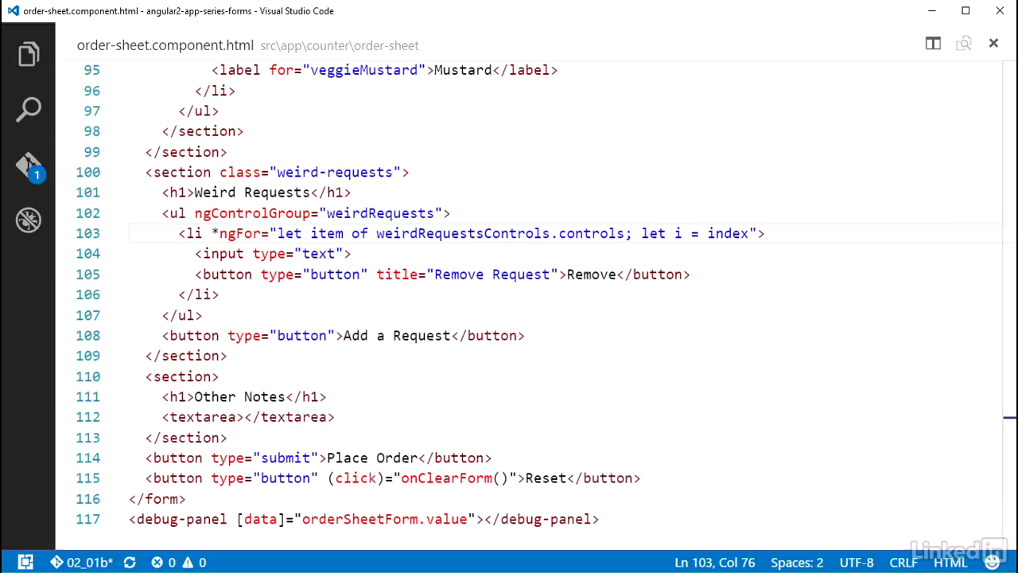
pyautogui.write('ngControl=')
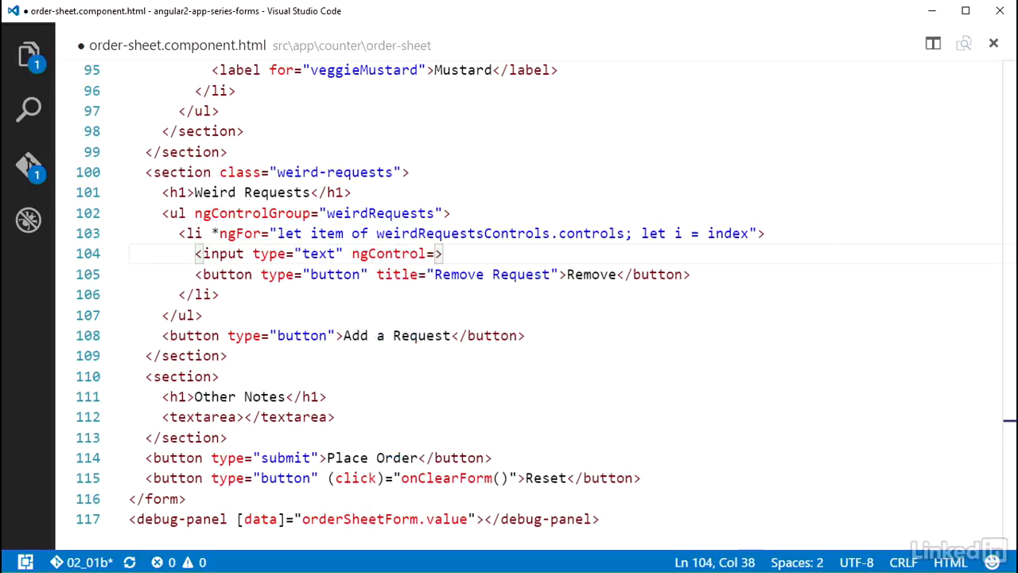
pyautogui.write('{{i}}"')
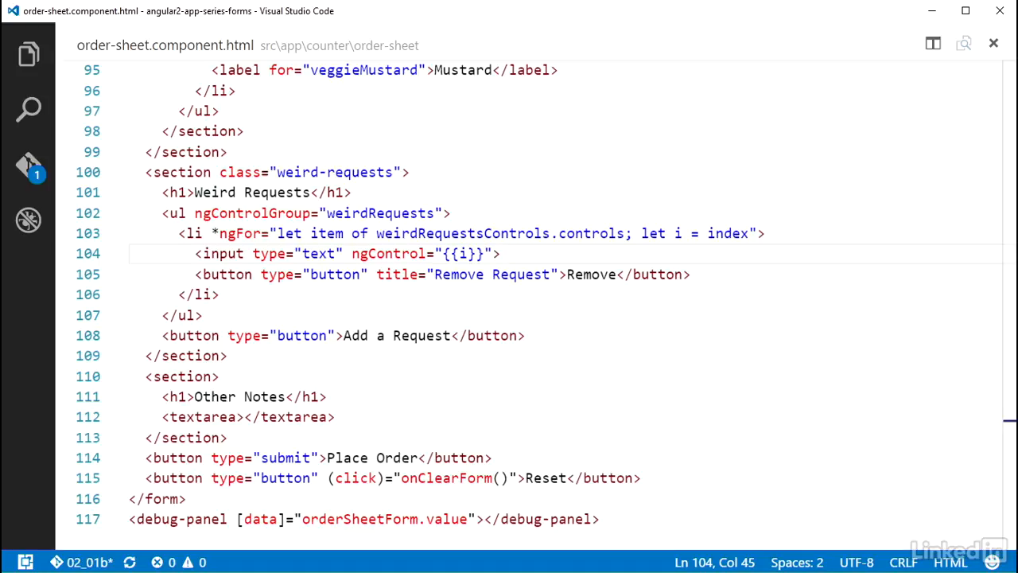
# Give the Remove button a (click)="onRemoveWei…" handler
pyautogui.doubleClick(522, 274)
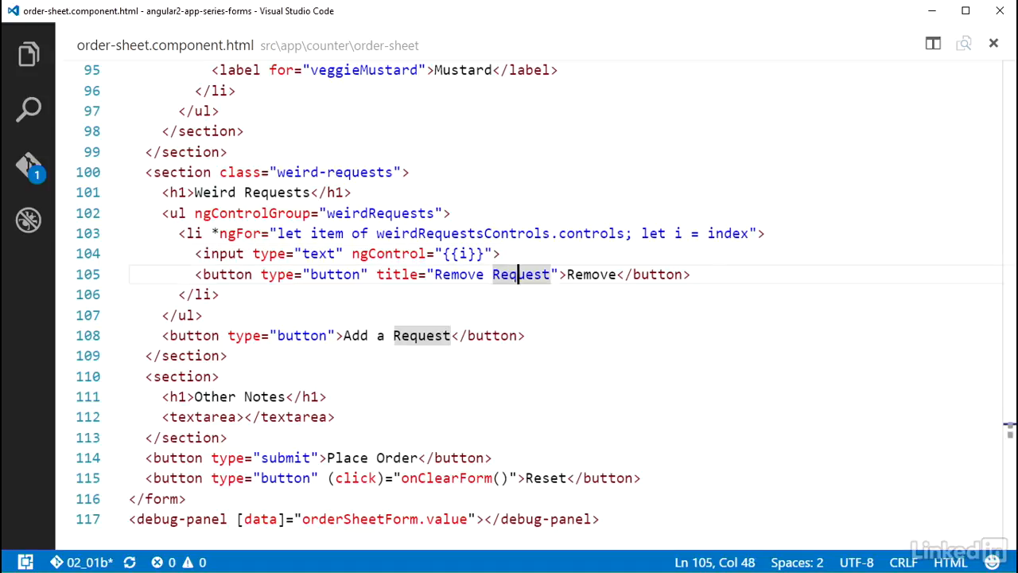
pyautogui.write('(click)="o')
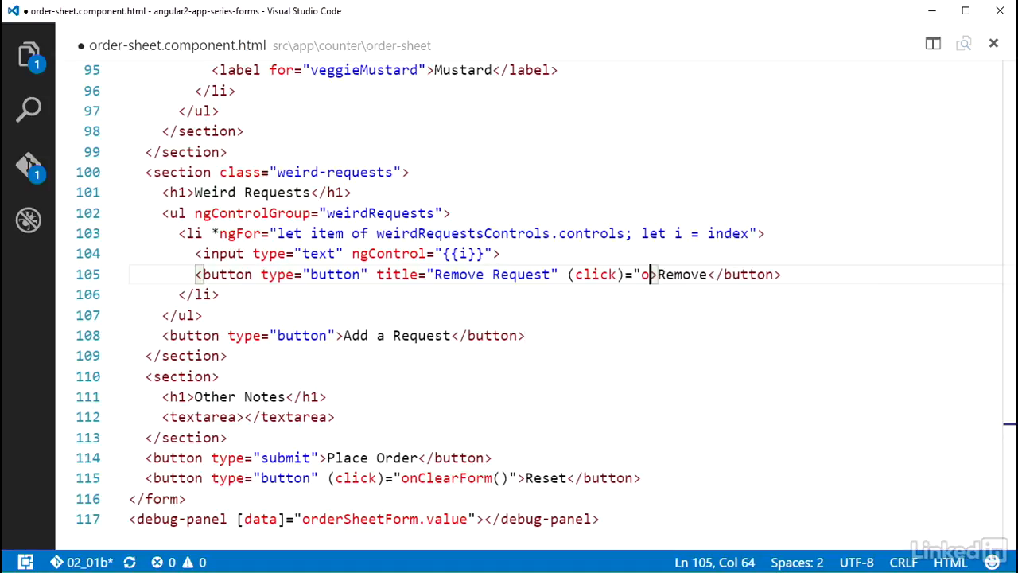
pyautogui.write('nRemoveWei')
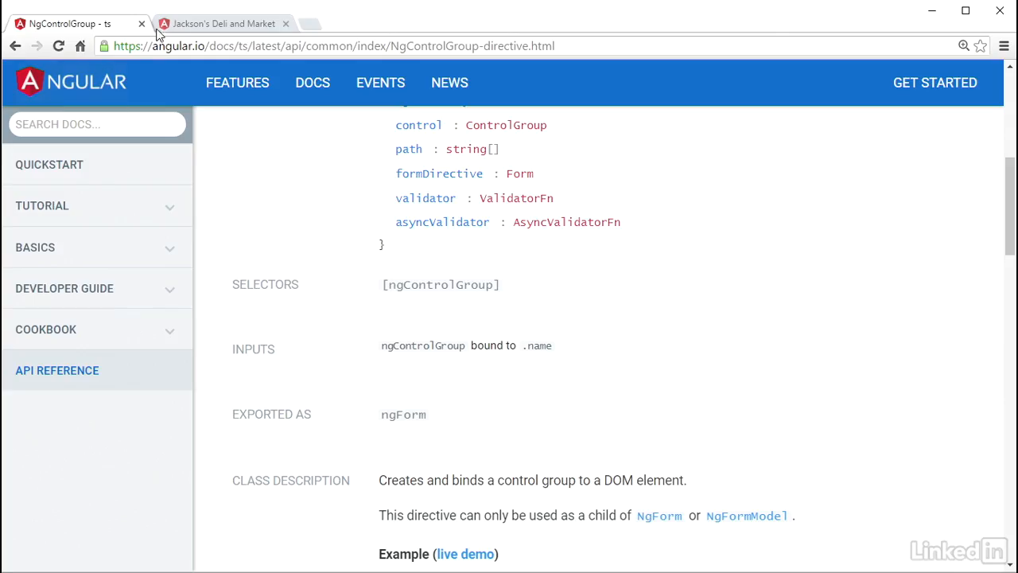
# In the deli app, add a third weird-request input and watch the debug weirdRequests array update while typing 'e'
pyautogui.click(223, 24)
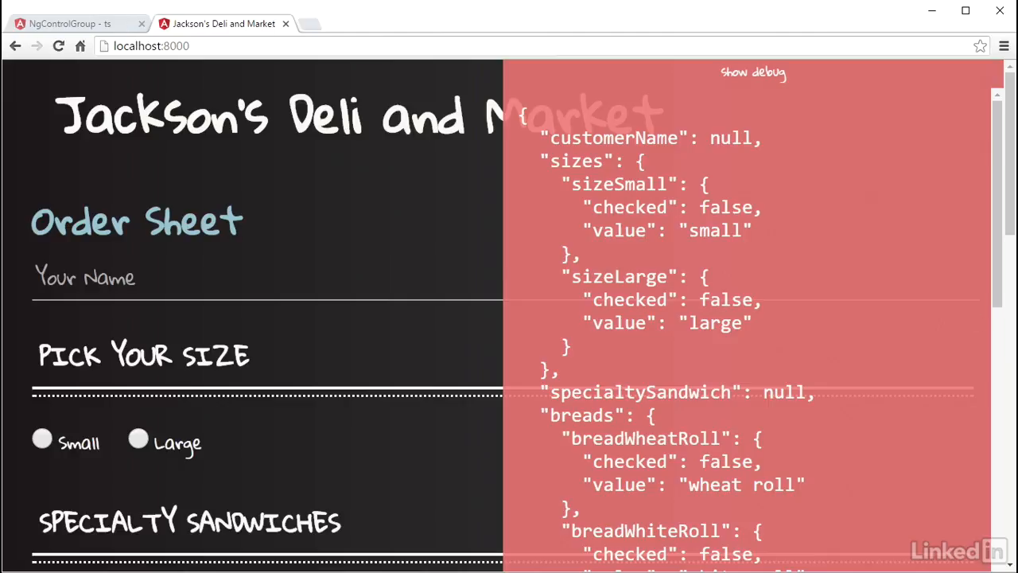
pyautogui.scroll(-3)
pyautogui.write('no pep')
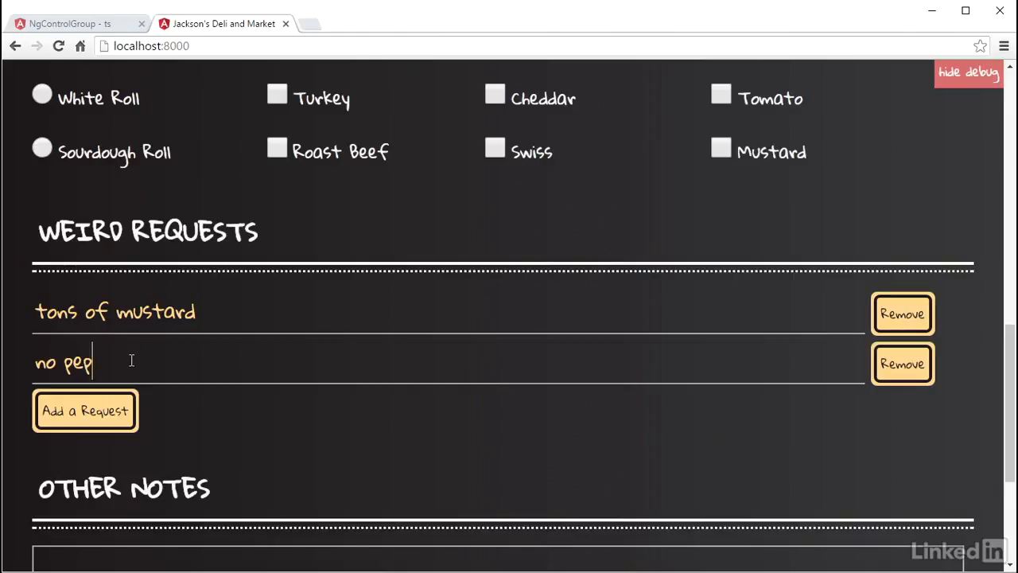
pyautogui.click(85, 411)
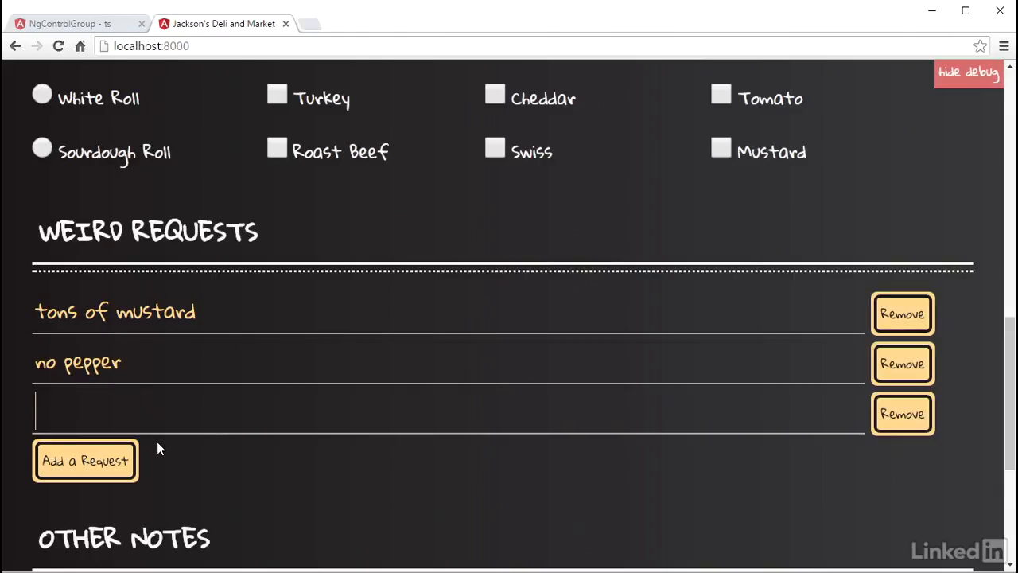
pyautogui.click(967, 74)
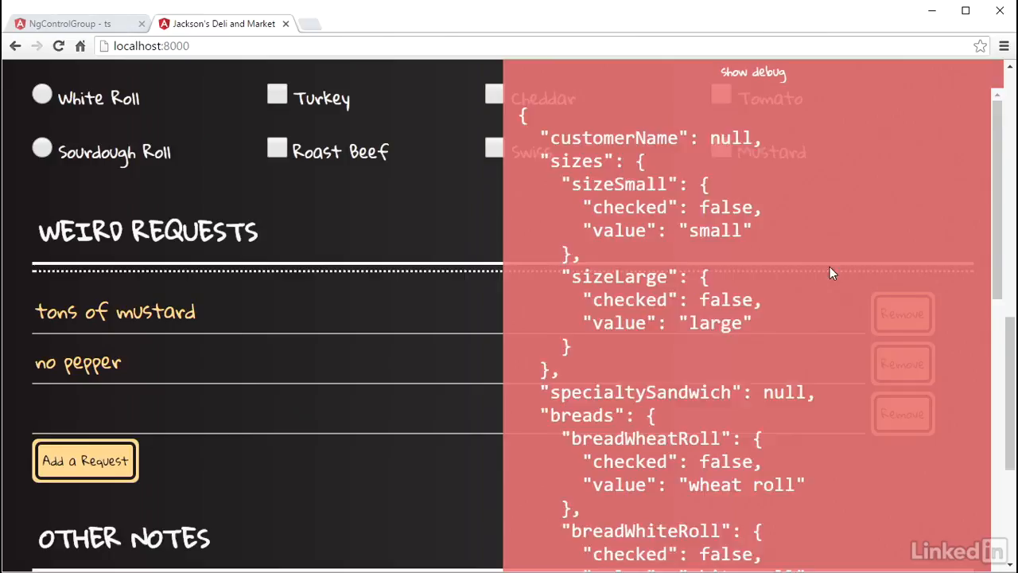
pyautogui.scroll(-3)
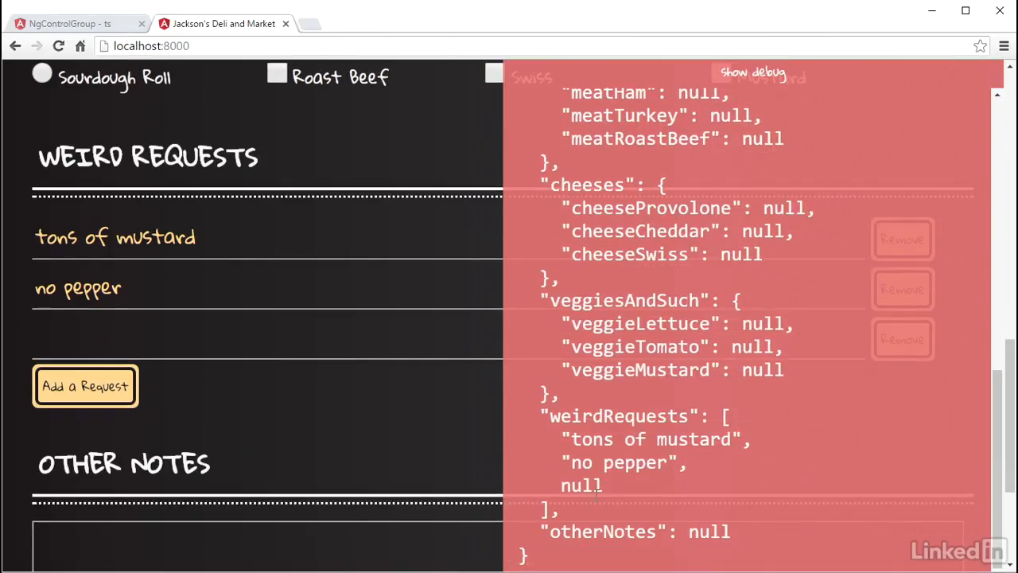
pyautogui.write('e')
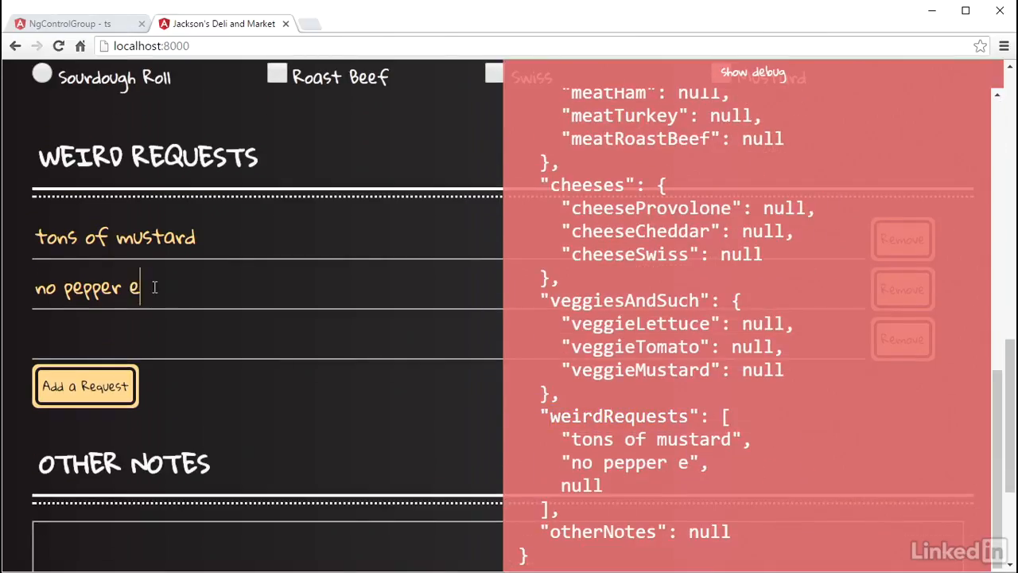